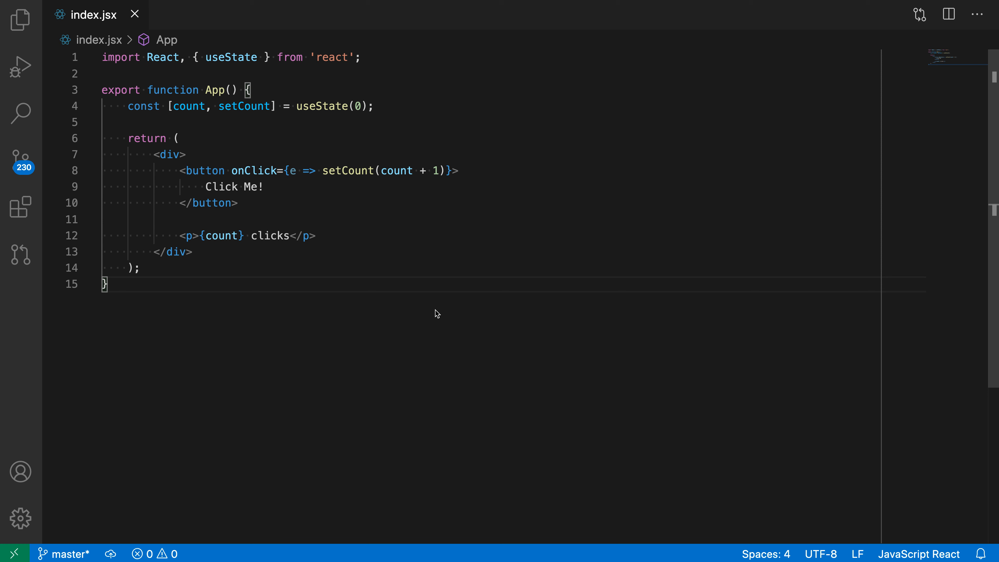
mouse_move(366, 339)
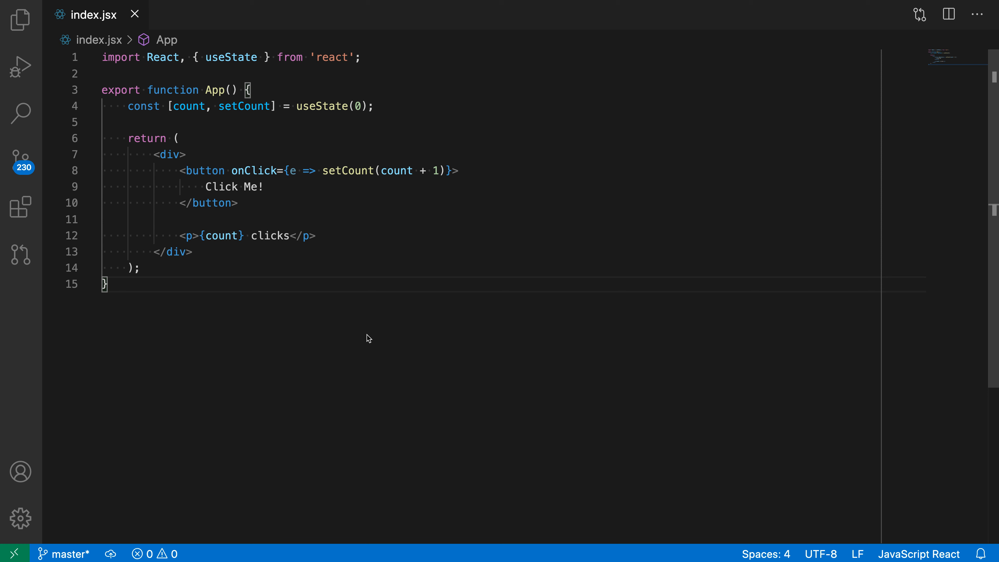
mouse_move(564, 205)
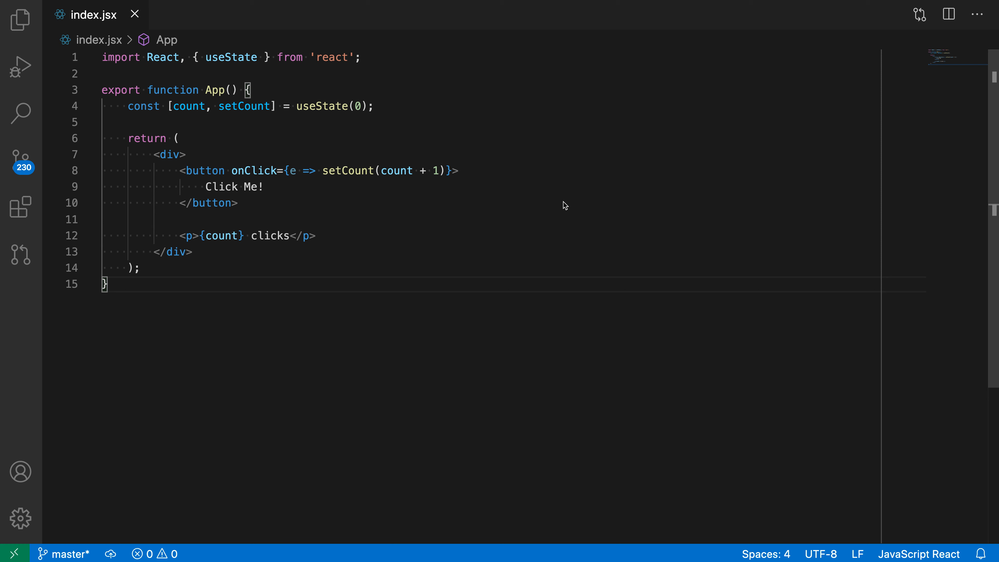
mouse_move(402, 382)
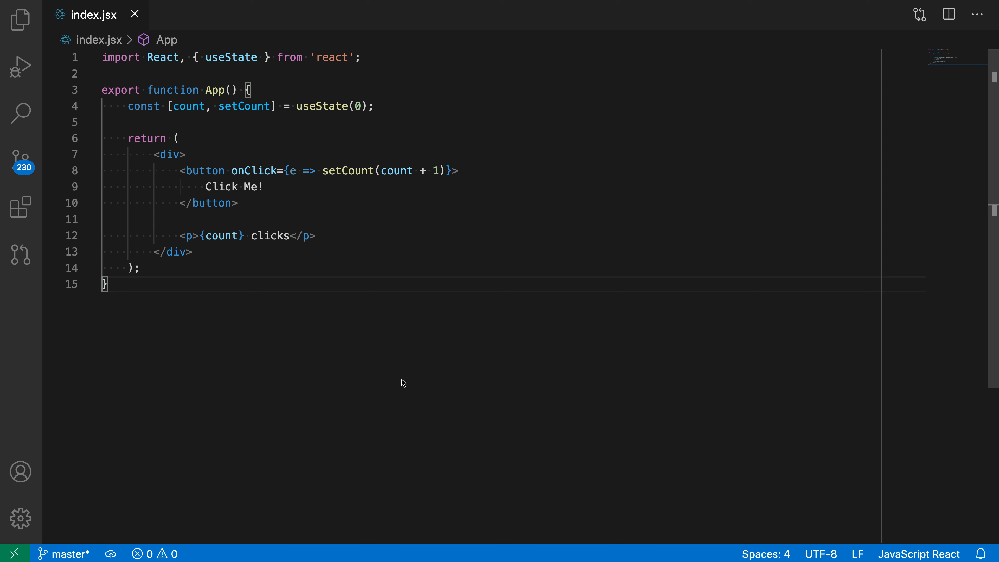
mouse_move(326, 194)
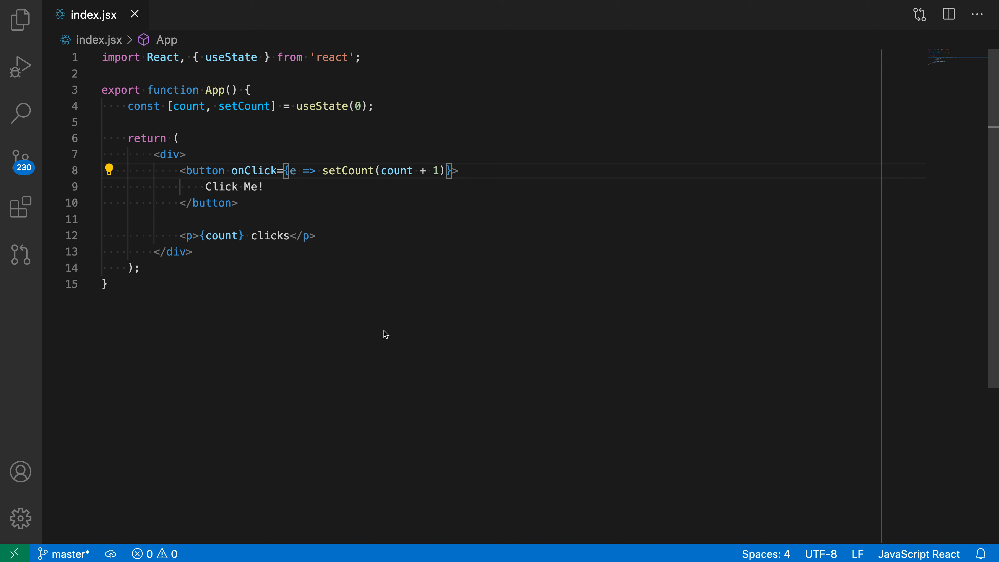
mouse_move(158, 297)
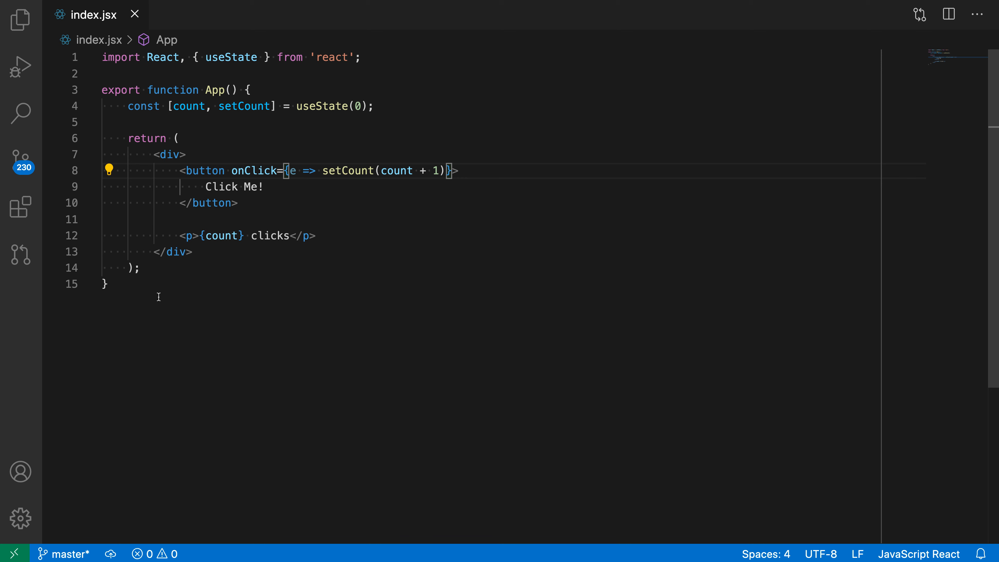
- Apply the 'Add braces to arrow function' refactoring so onClick returns setCount(count + 1) in a braced body
click(109, 170)
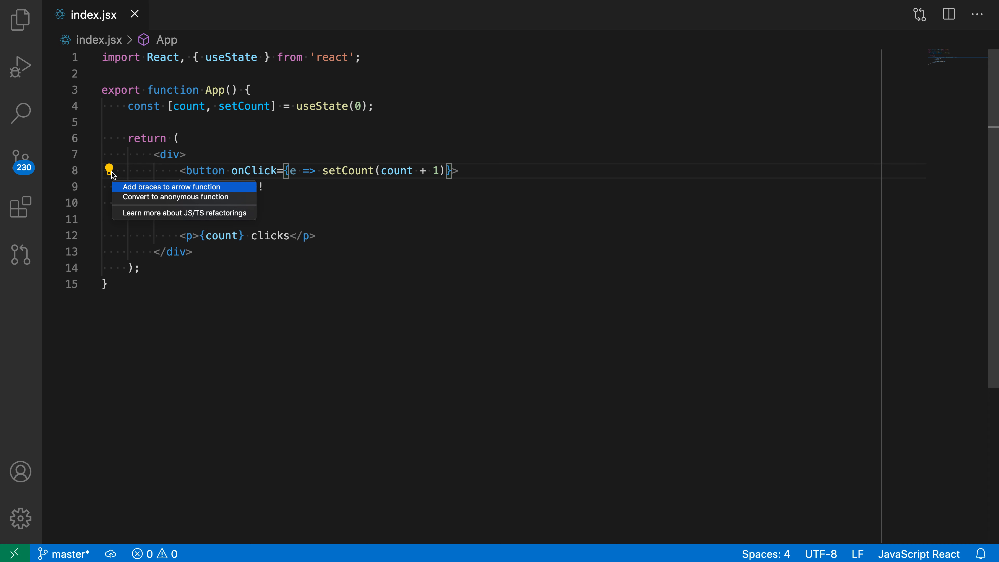
mouse_move(148, 187)
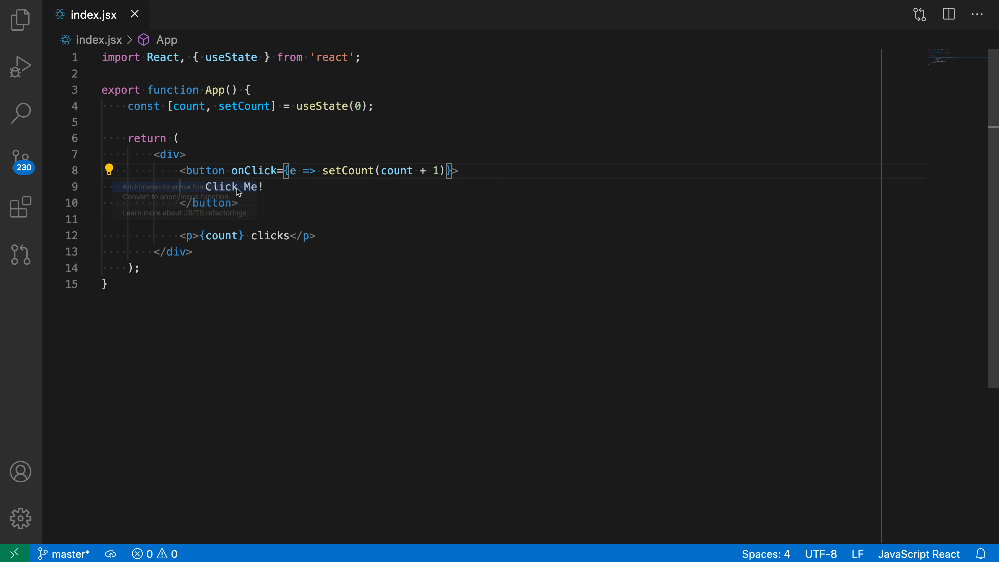
click(164, 186)
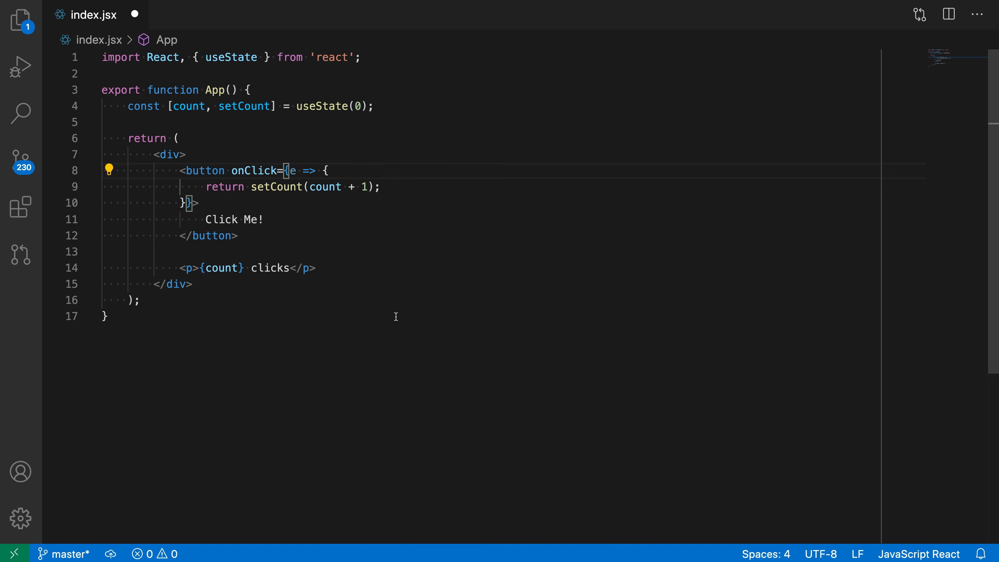
mouse_move(365, 177)
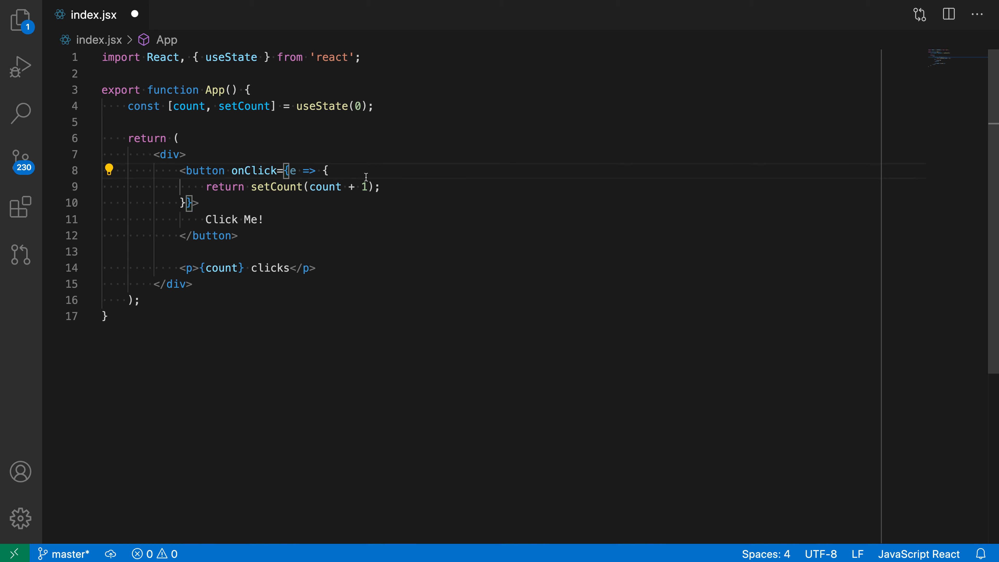
- Add a console.log(e); line above the return inside the braced onClick body using autocomplete
text(console.log()
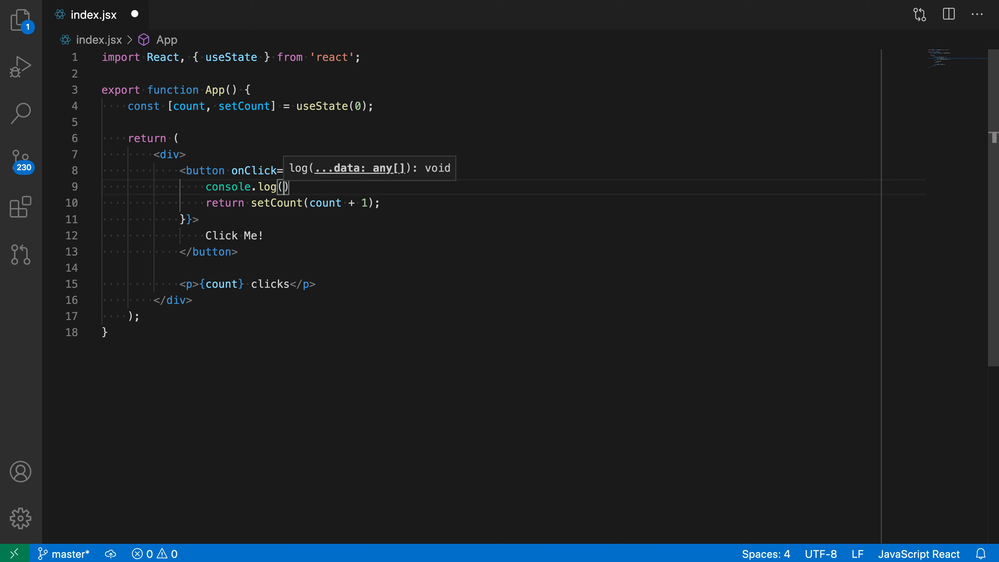
text(e);)
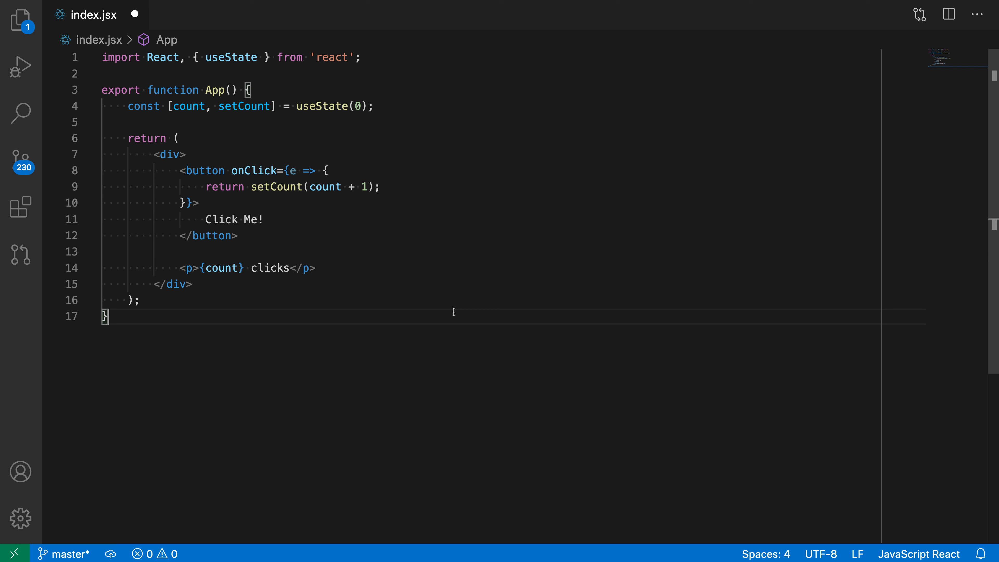
mouse_move(387, 230)
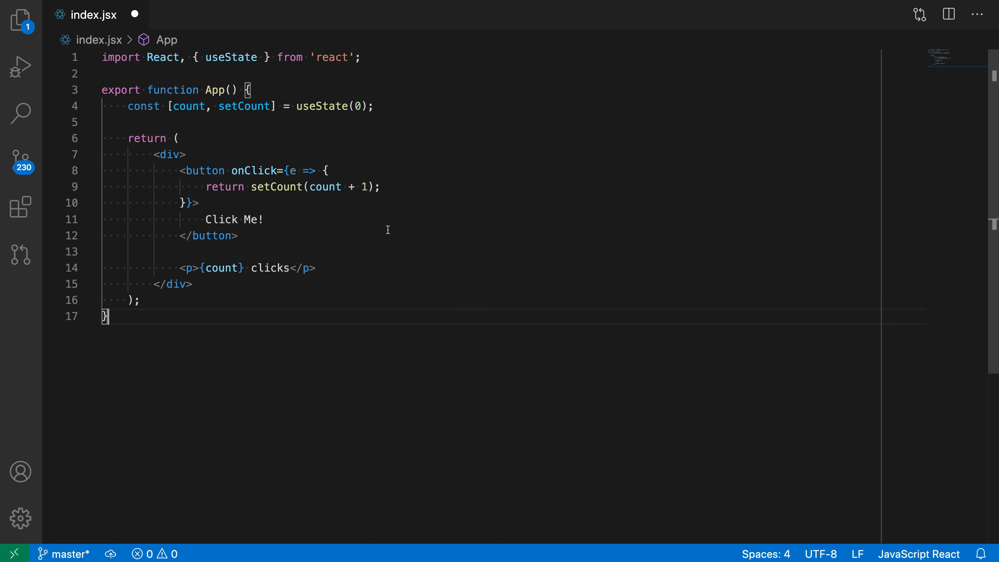
mouse_move(460, 129)
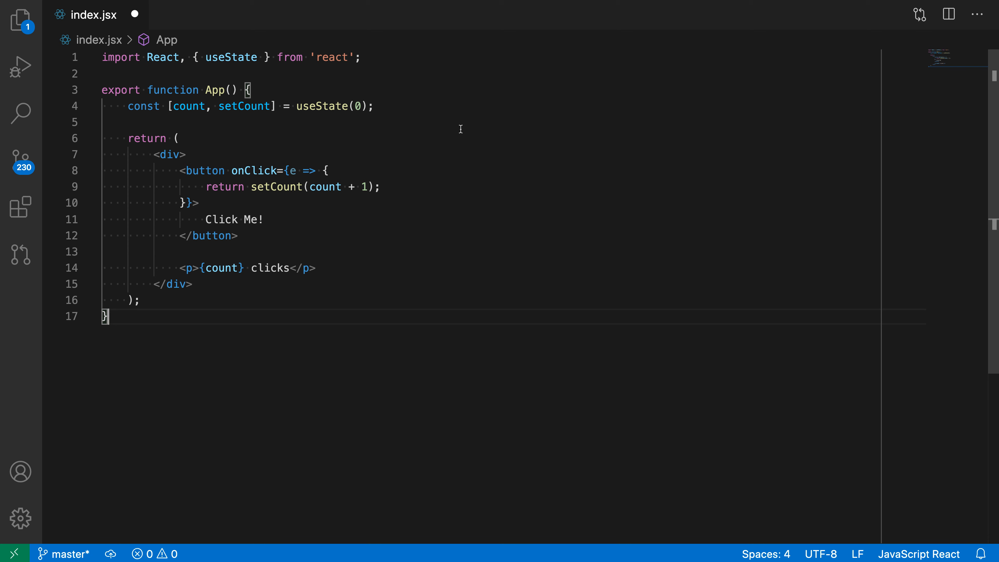
mouse_move(307, 168)
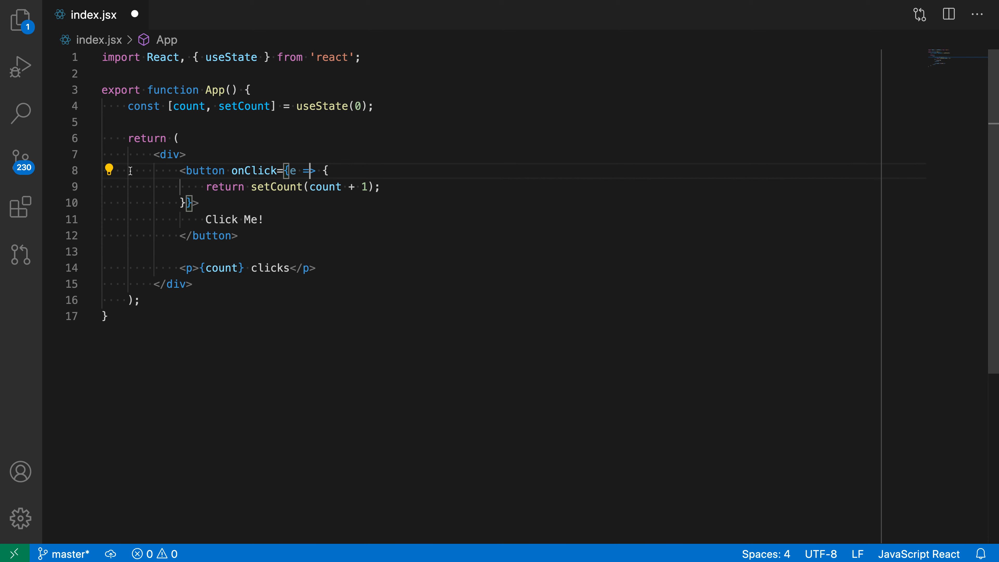
- Apply 'Remove braces from arrow function' so onClick is again a concise arrow calling setCount(count + 1)
click(108, 170)
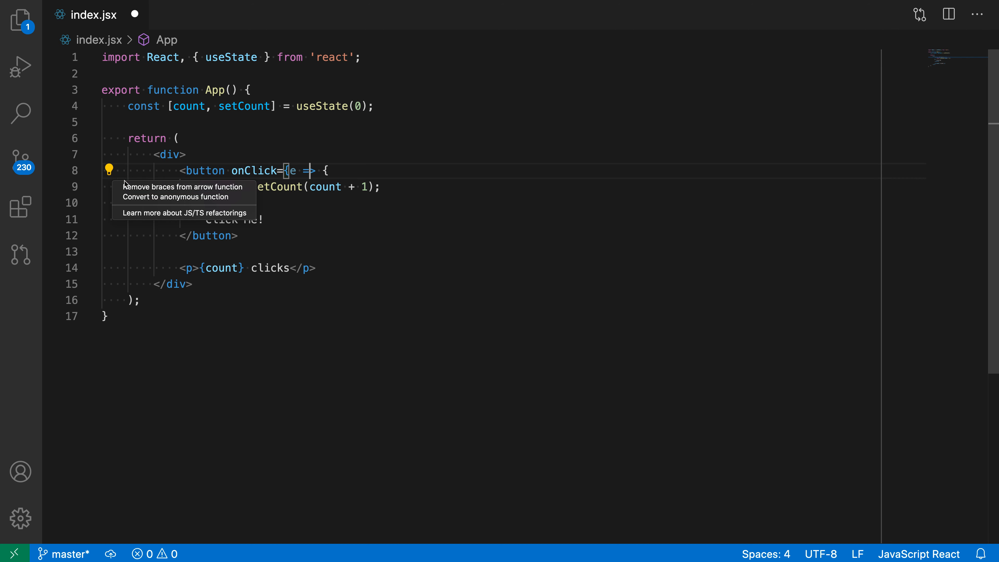
click(183, 186)
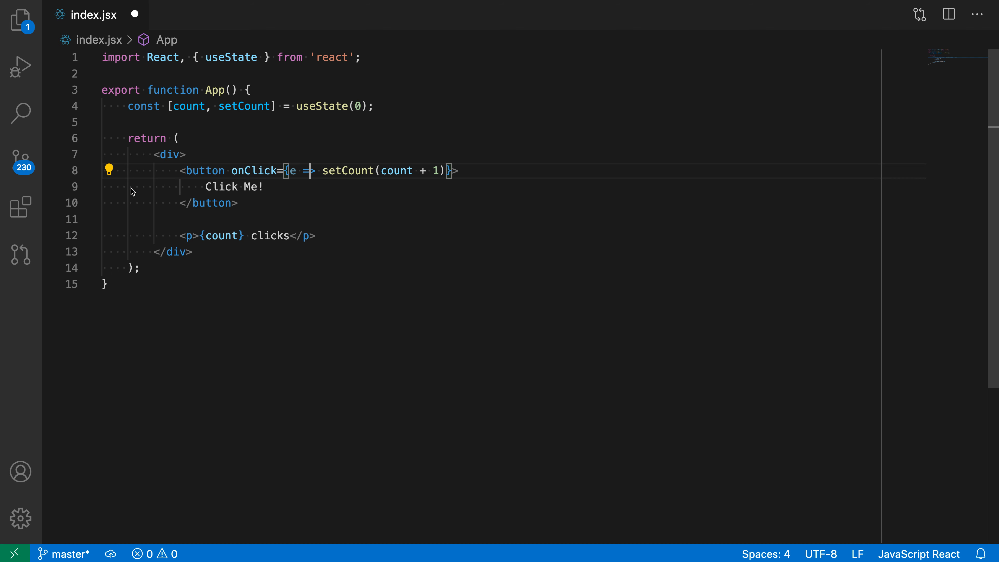